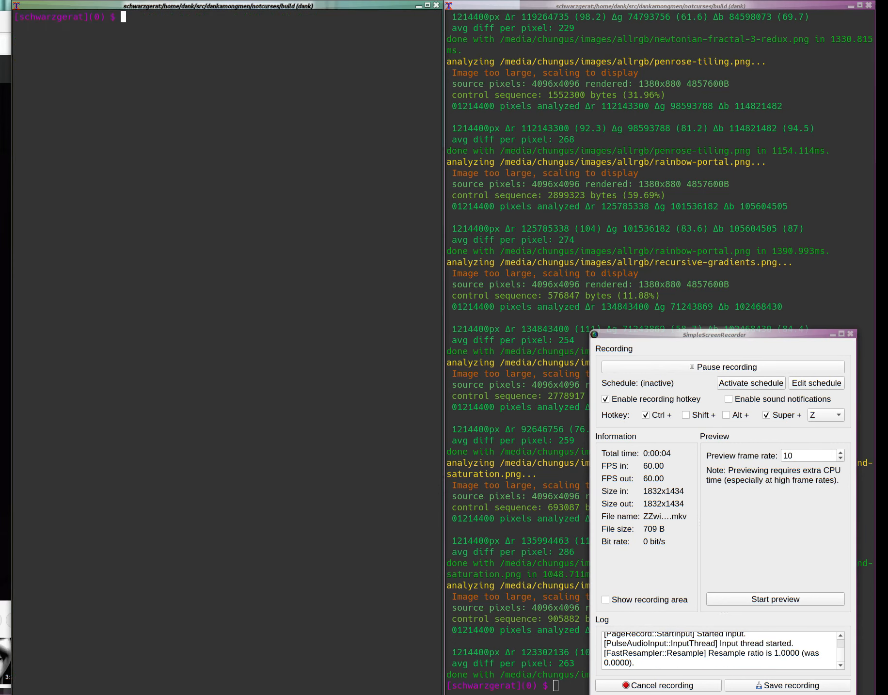
text(git branch -l)
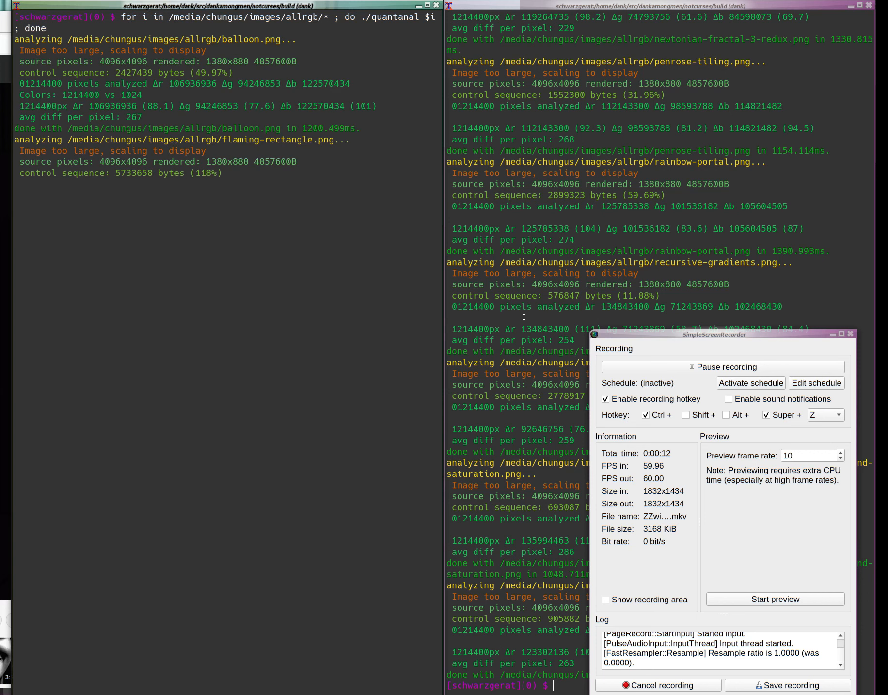
text(git c)
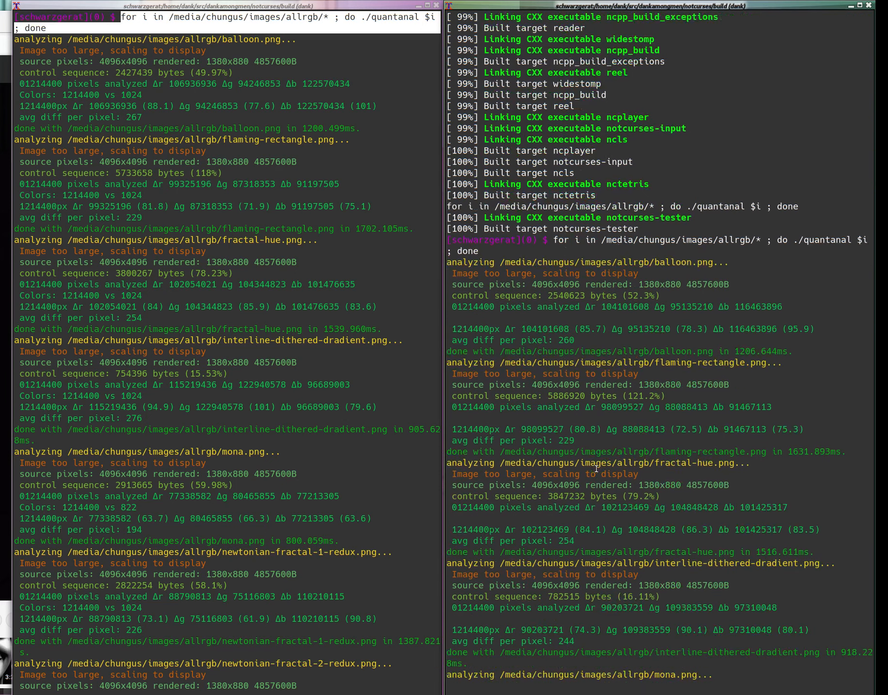
scroll(down, 3)
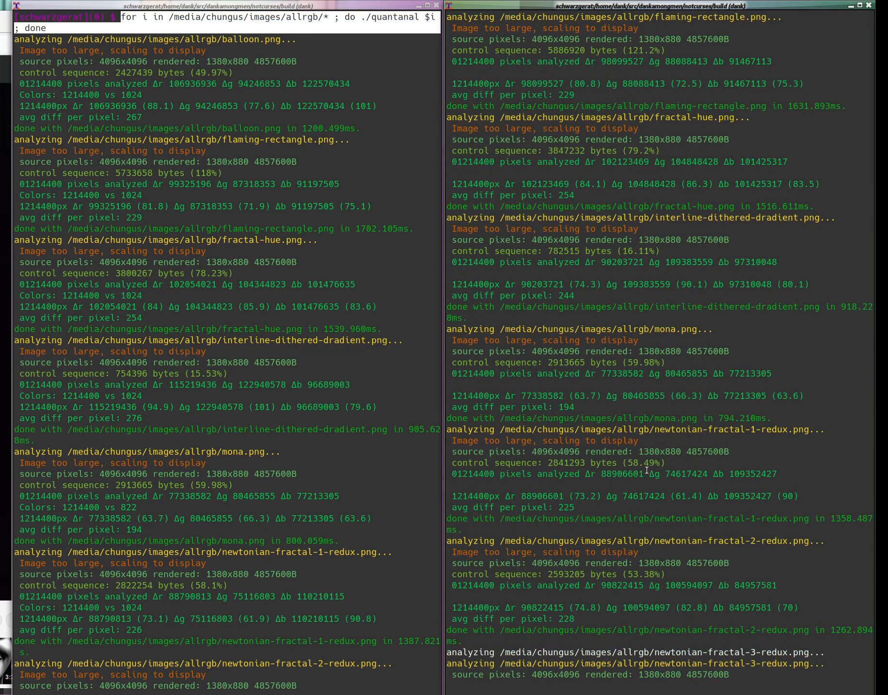
scroll(down, 3)
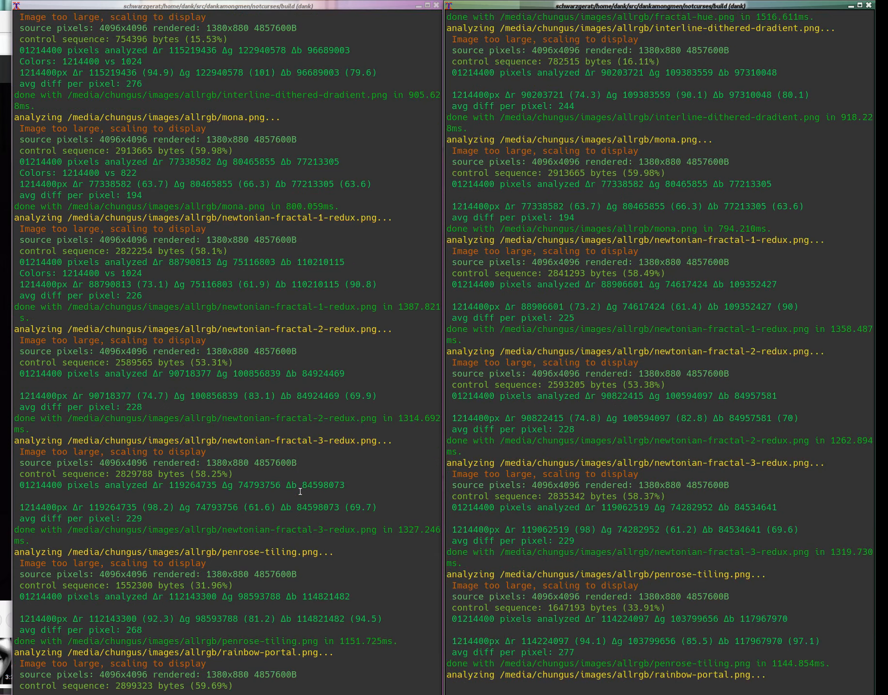
scroll(down, 3)
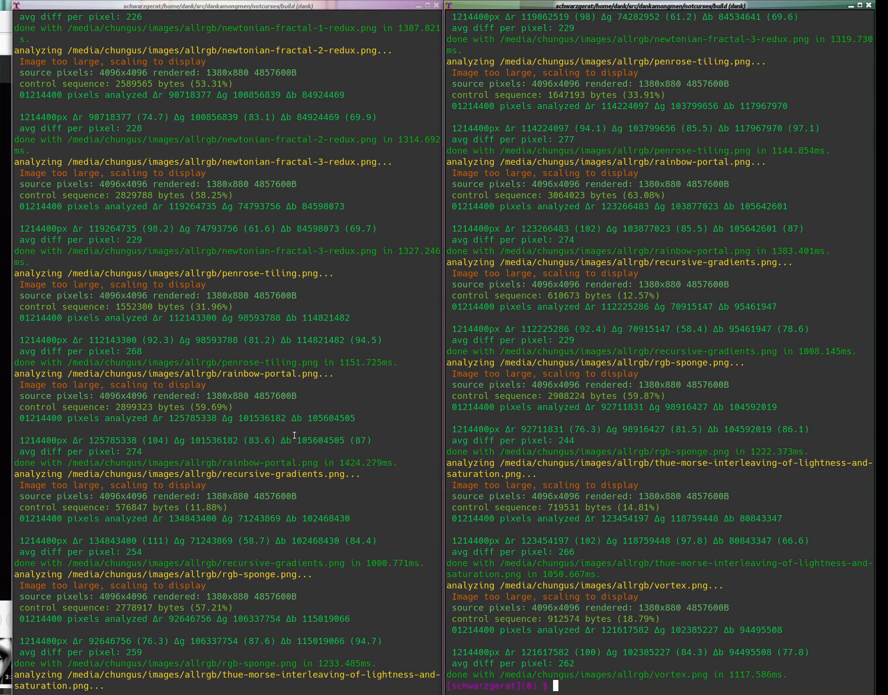
scroll(down, 3)
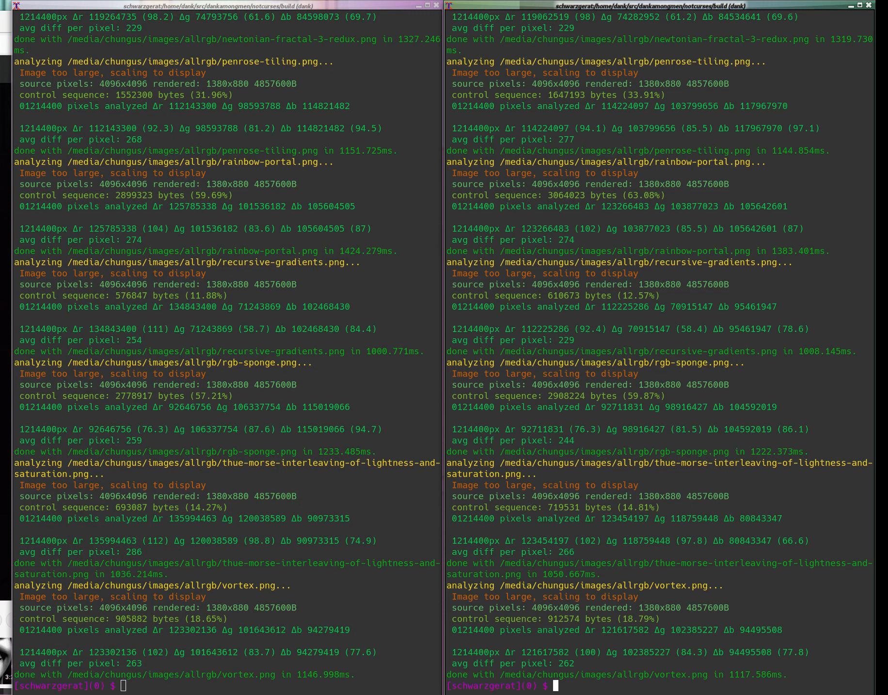
text(./ncplayer)
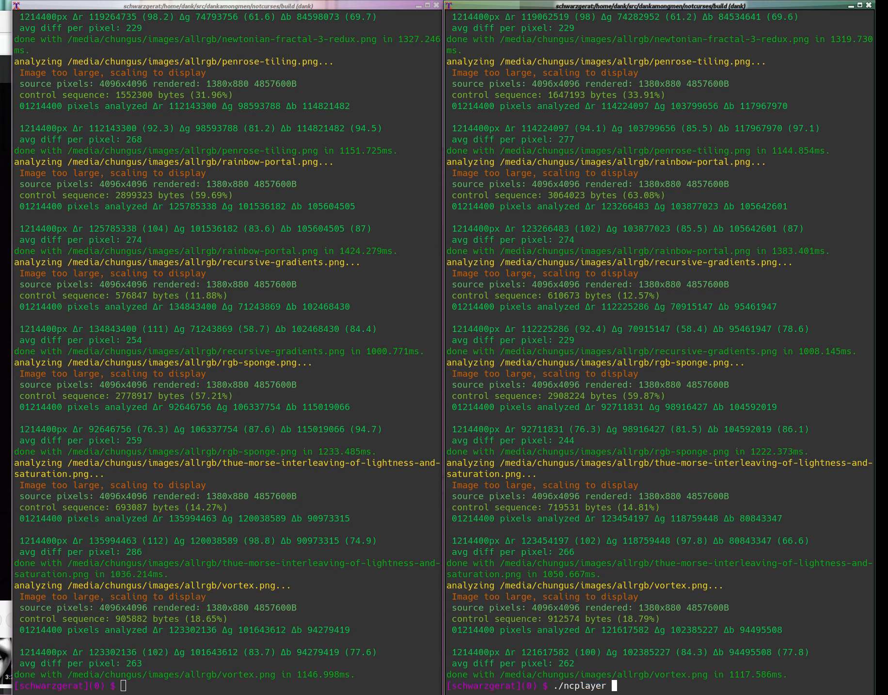
text(/media/chungus/images/allrgb/)
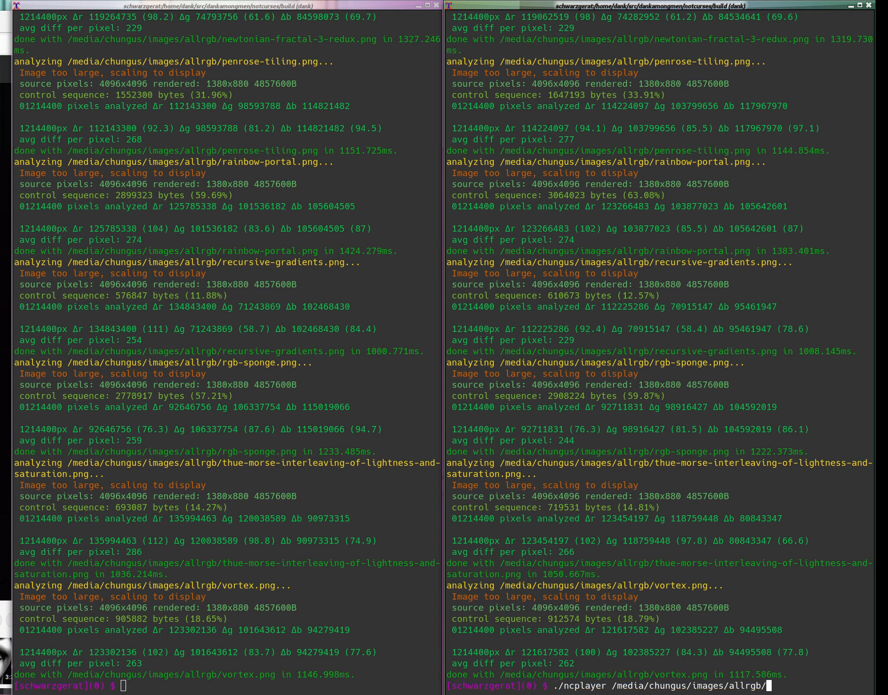
text(* -t3)
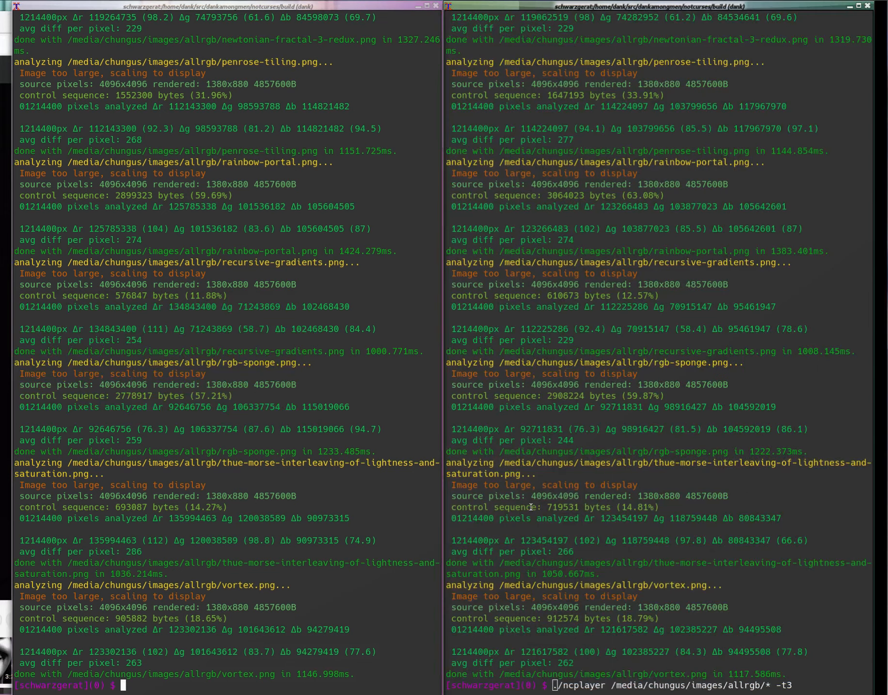
text(ncplayer -V)
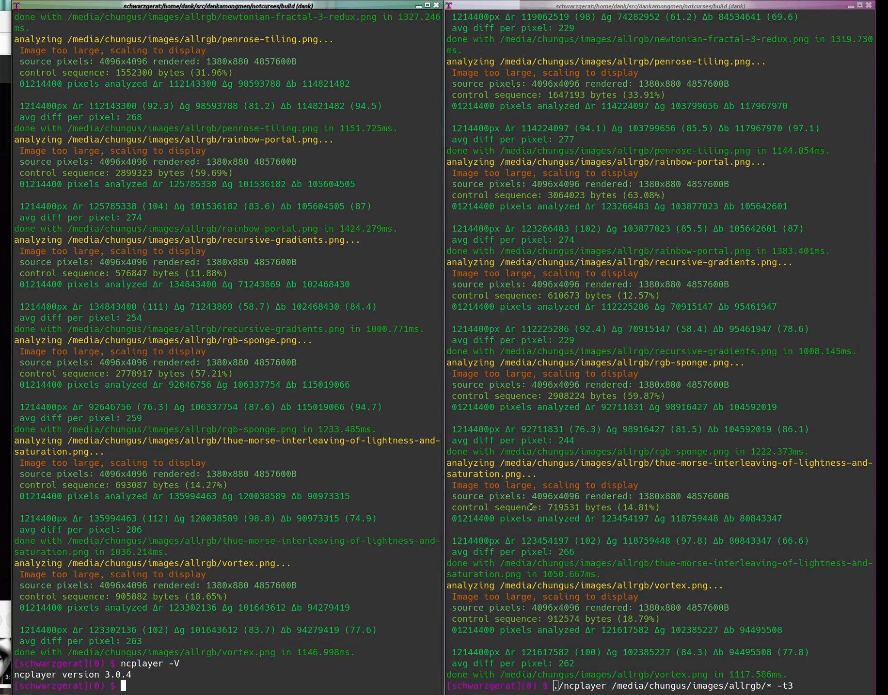
text(ncplayer)
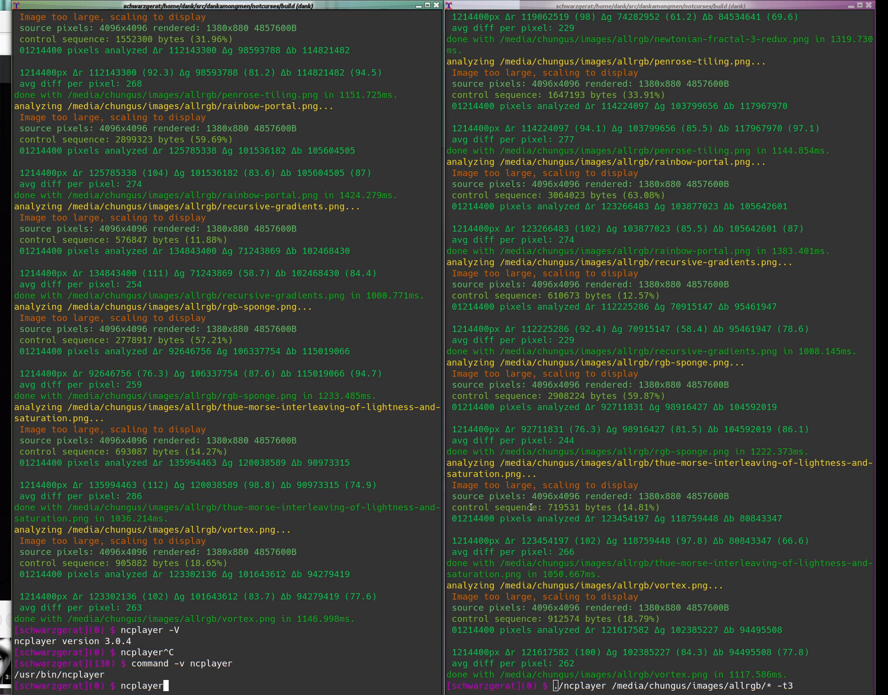
text(/media/chungus/images/allrgb/* -t)
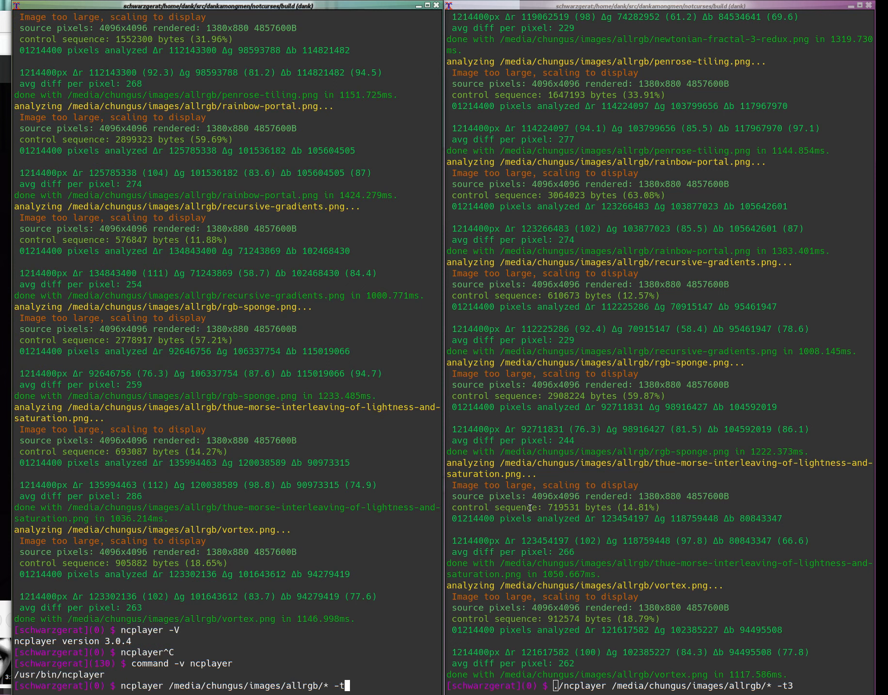
text(3)
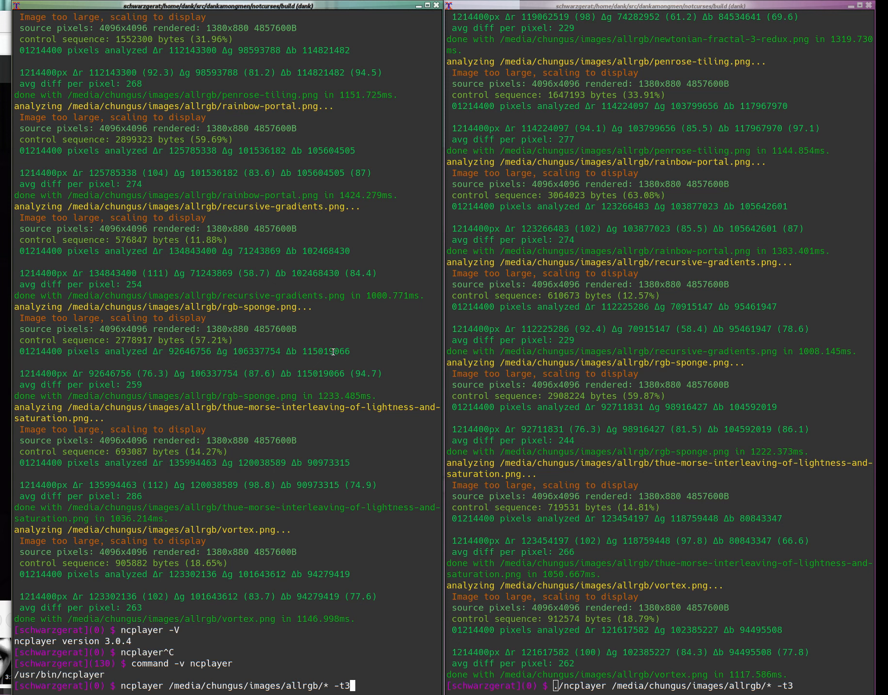
text(time)
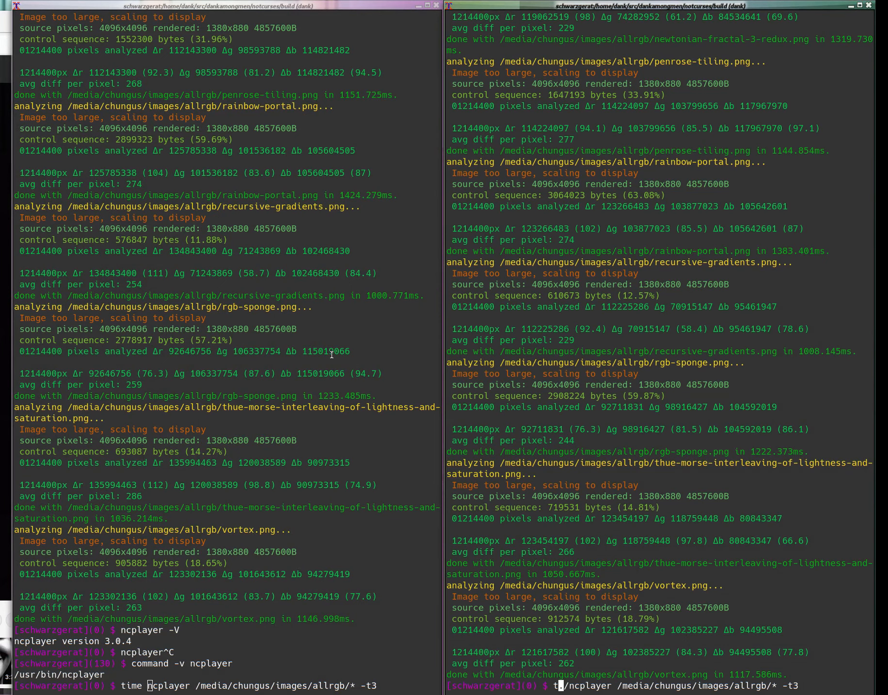